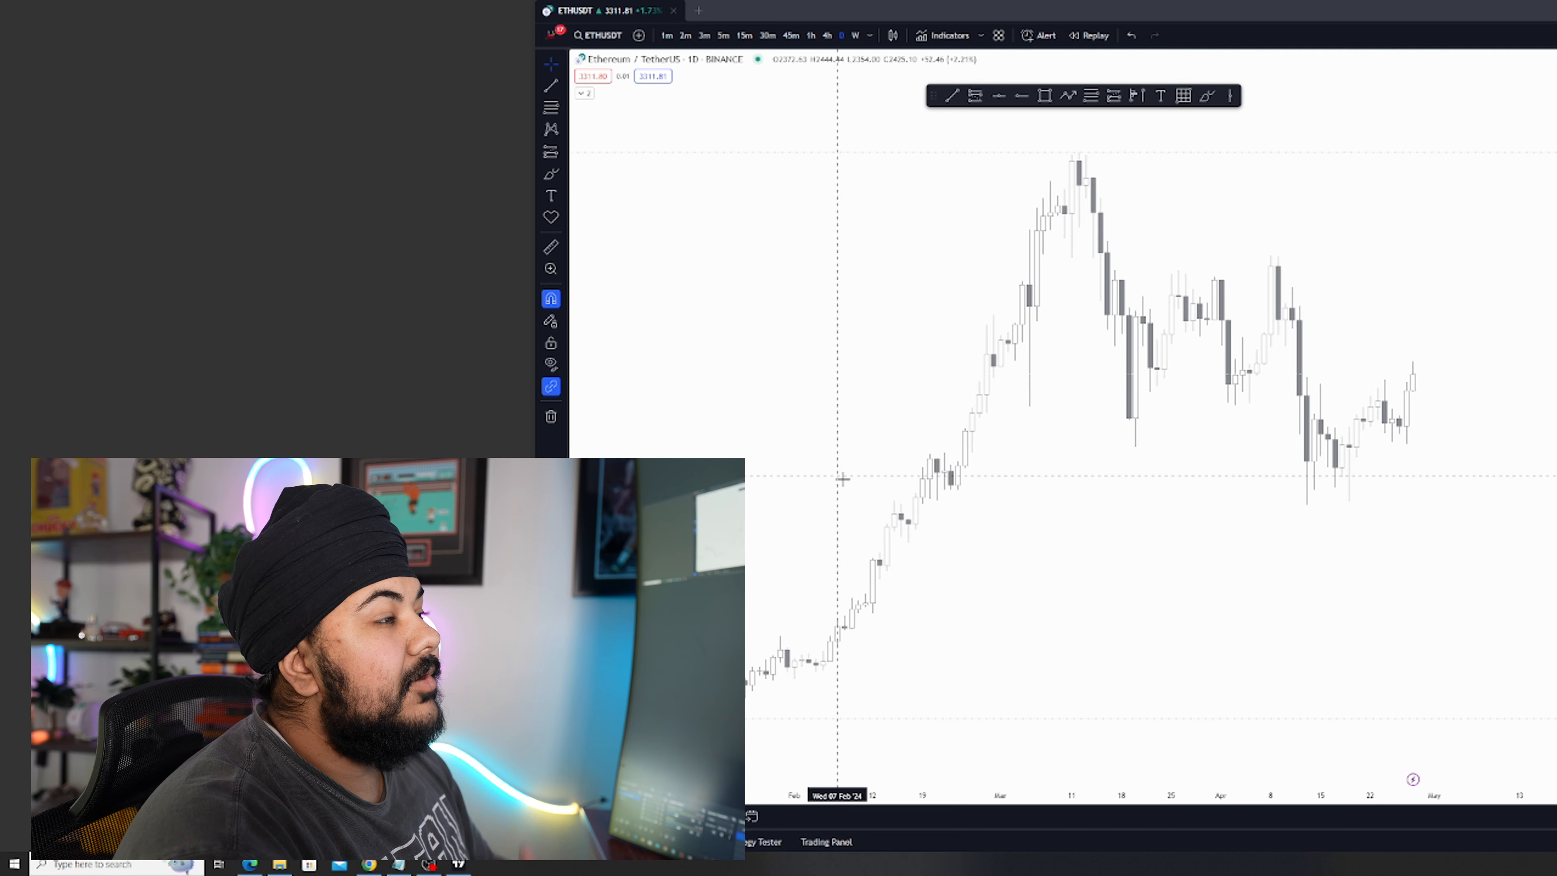
pyautogui.moveTo(1101, 129)
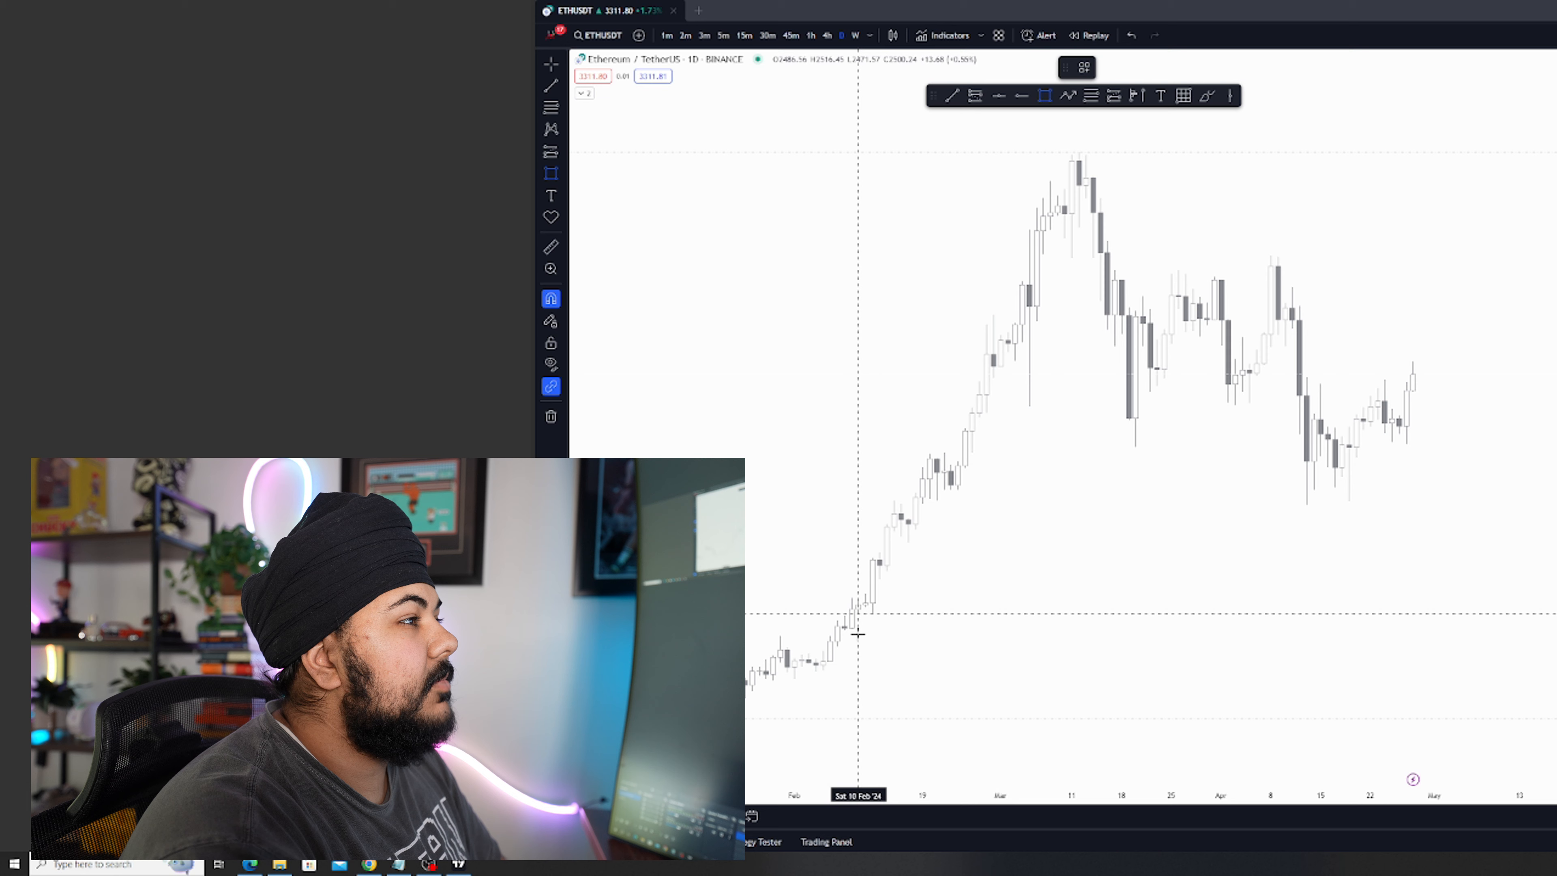
pyautogui.moveTo(1033, 326)
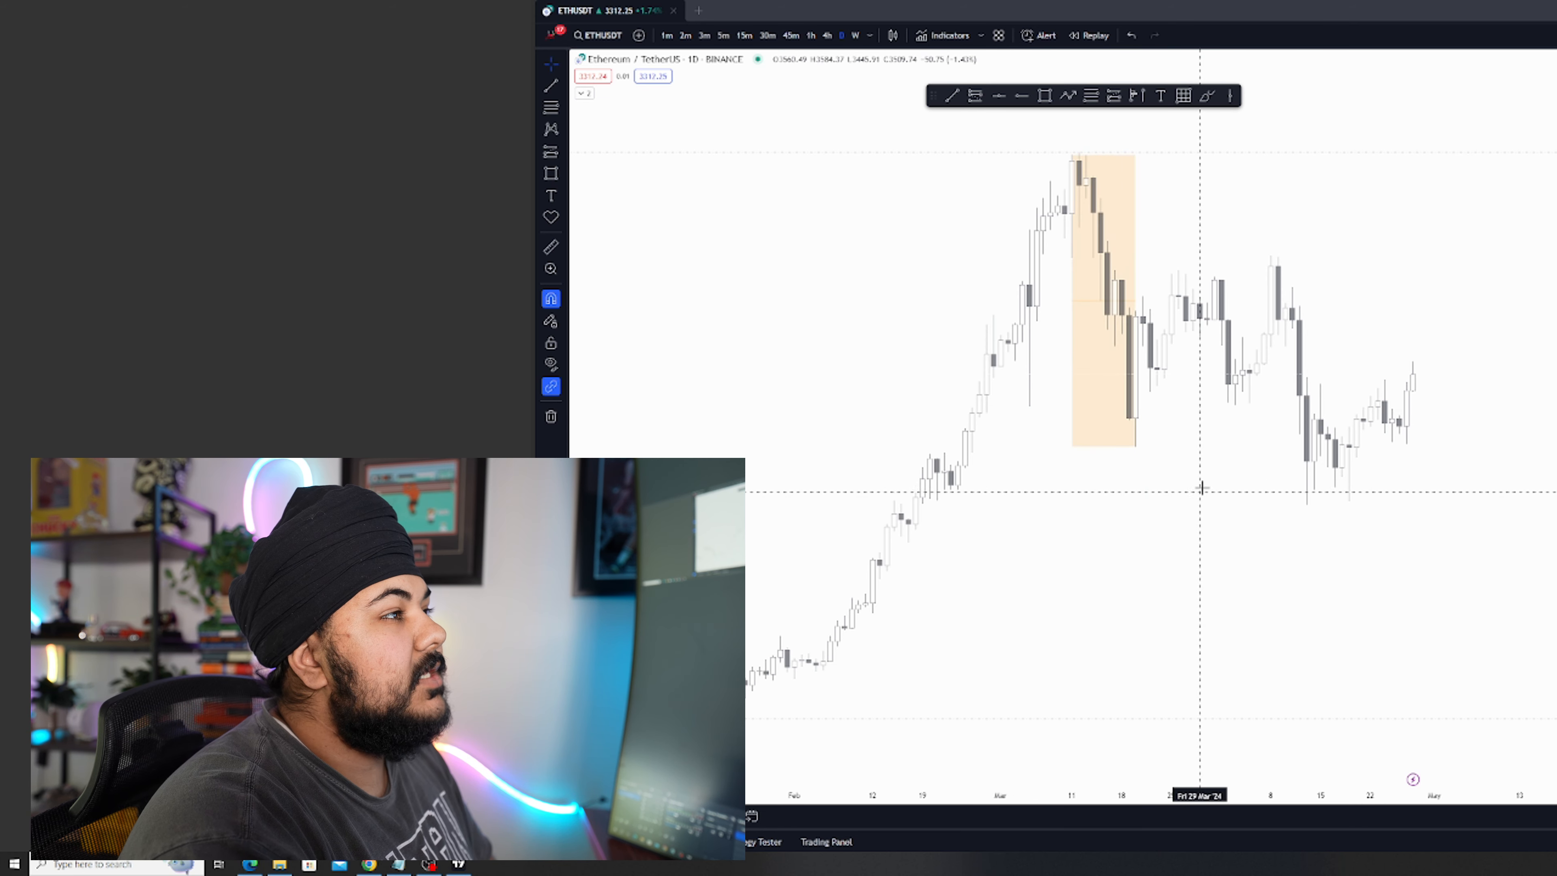
# - Delete the orange rectangle highlighting the March drop on the ETHUSDT daily chart
pyautogui.click(1102, 298)
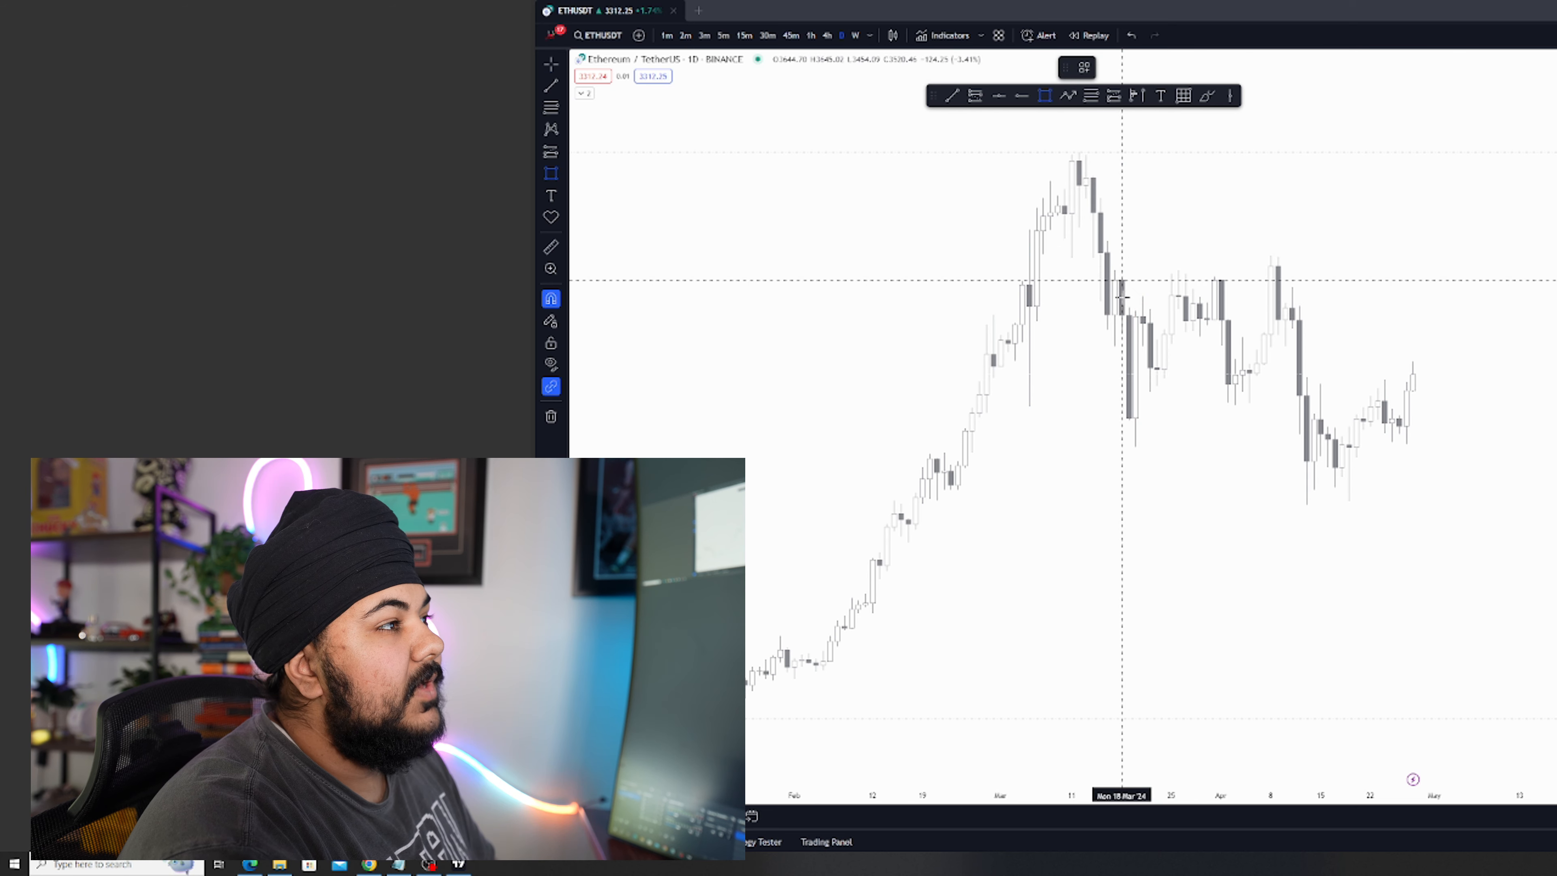
pyautogui.moveTo(1115, 270)
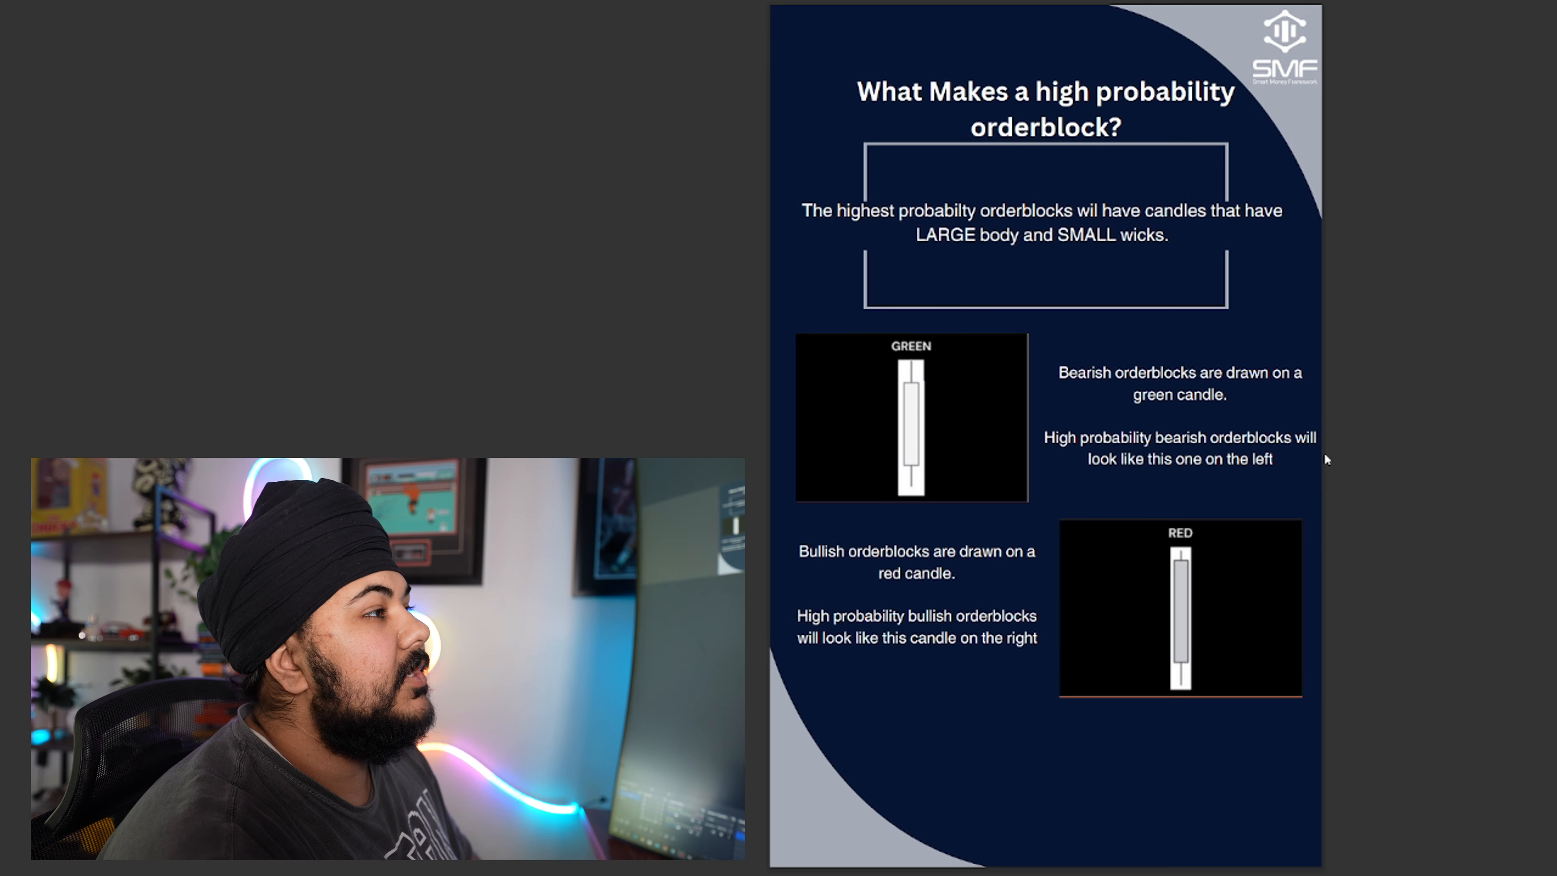
pyautogui.moveTo(923, 388)
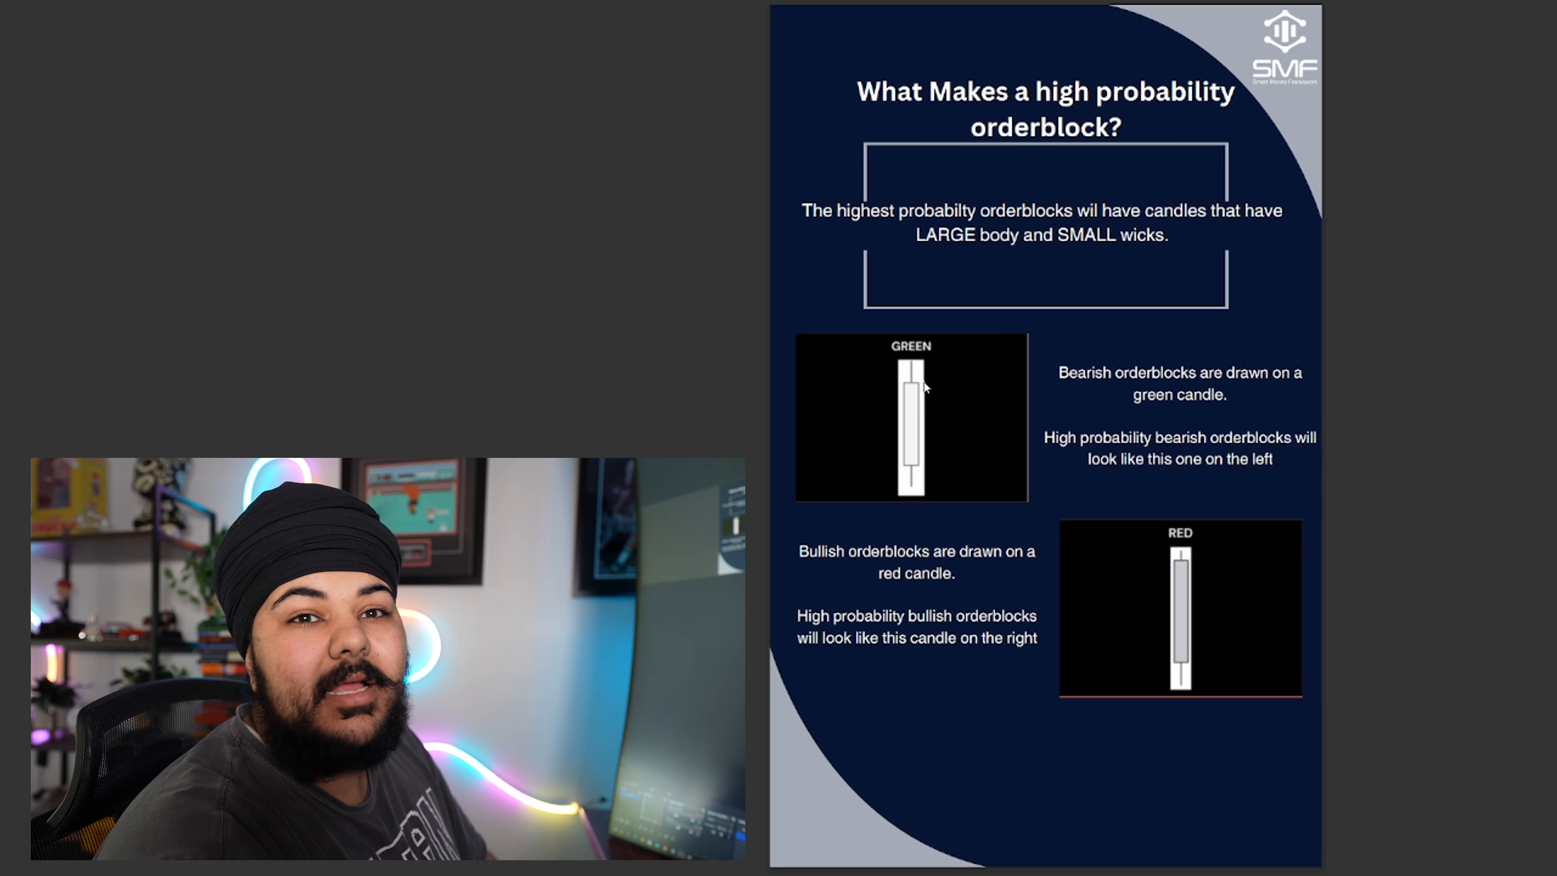